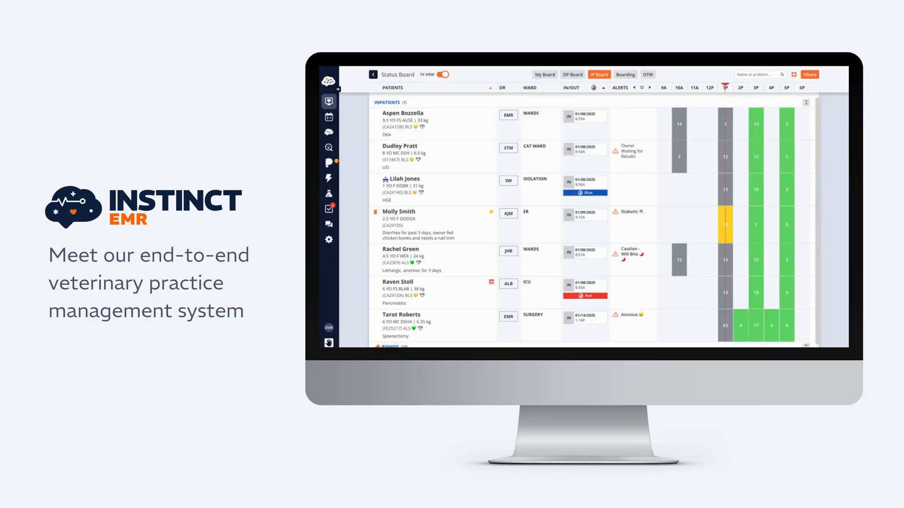
Enter the Enalapril 10 mg prescription in Current Medications and open the 09/15 Canine SOAP note.
scroll("down", 3)
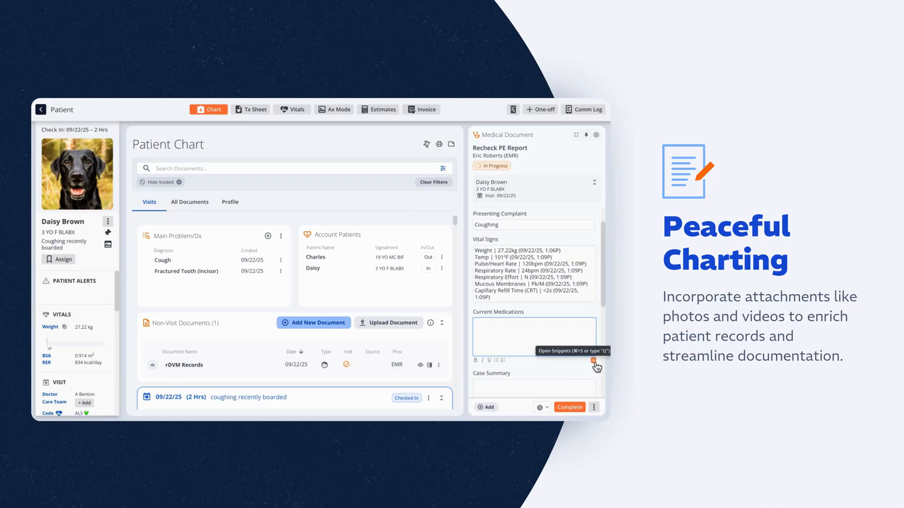
type("RX Enalapril 10 mg tab | 30 tab | Refills: 3 | Give 1 tablet by mouth once a day. | dispense")
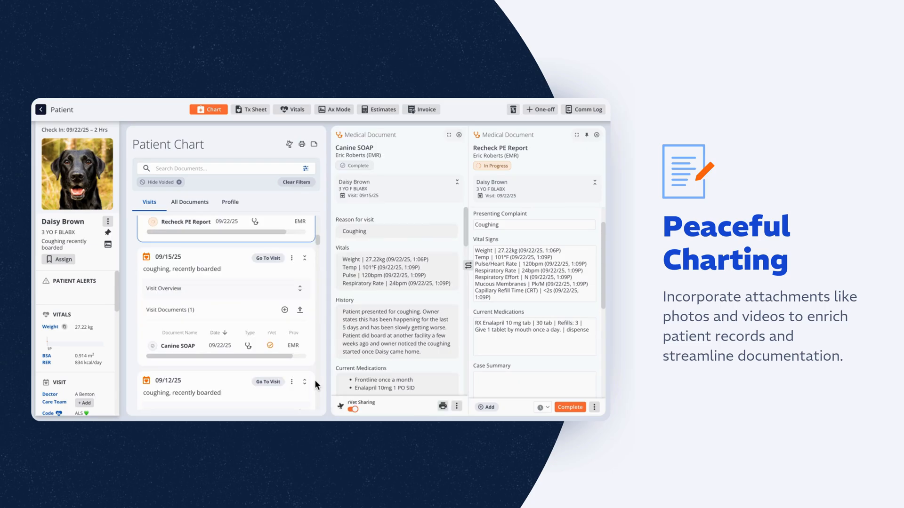
left_click(493, 40)
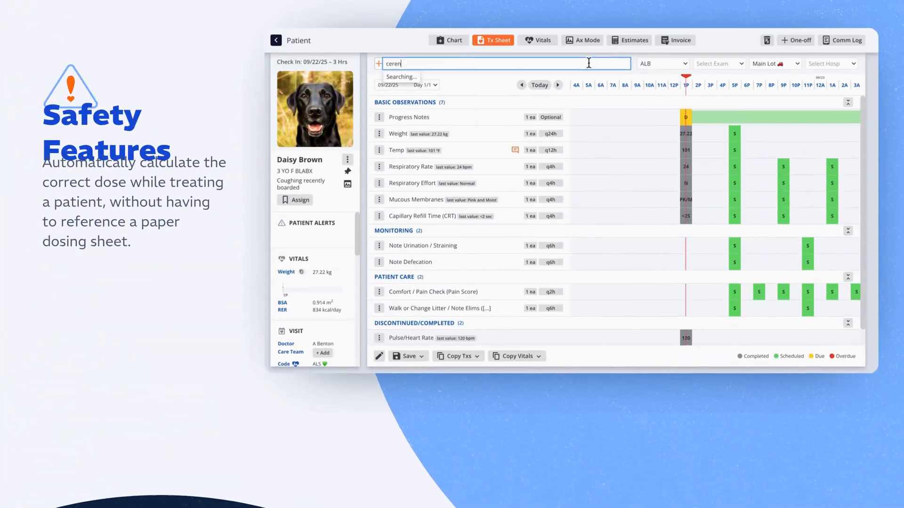
Order Cerenia inj 10mg/ml at a dose of 11 mg/kg, triggering the unsafe-dose warning.
left_click(395, 63)
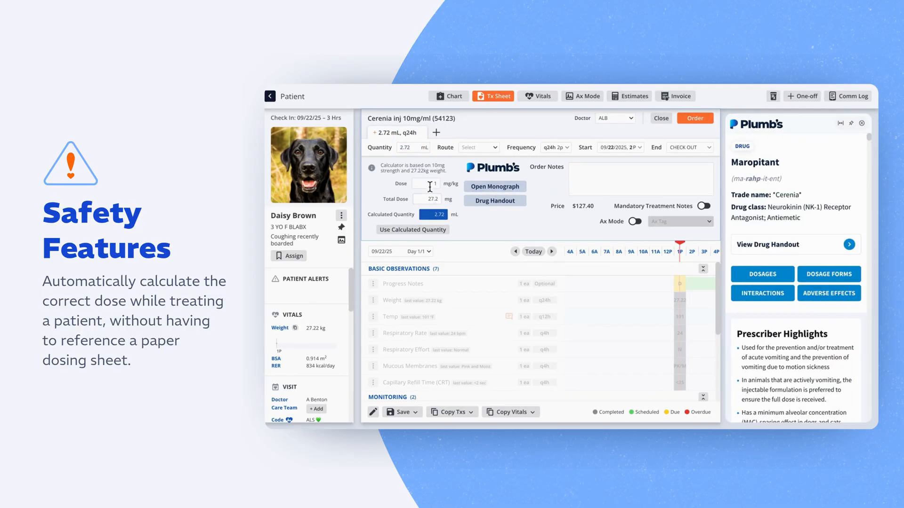
type("11")
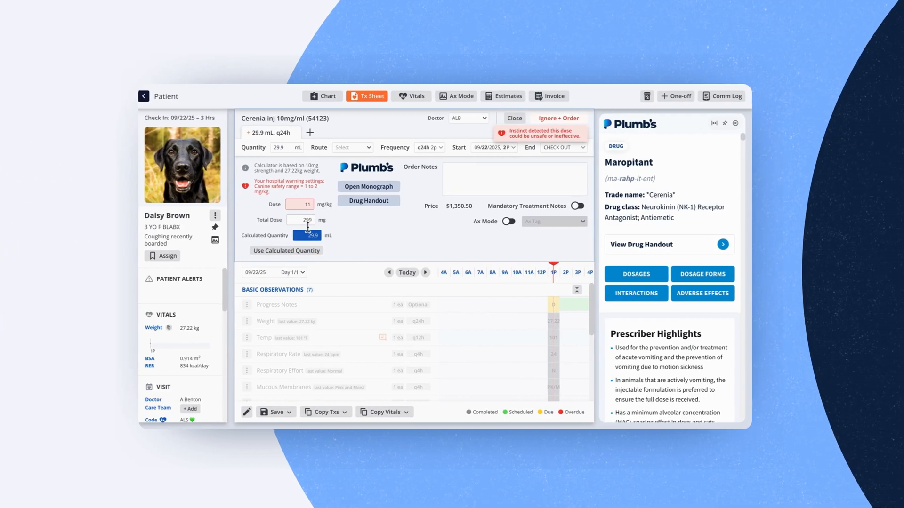
left_click(415, 95)
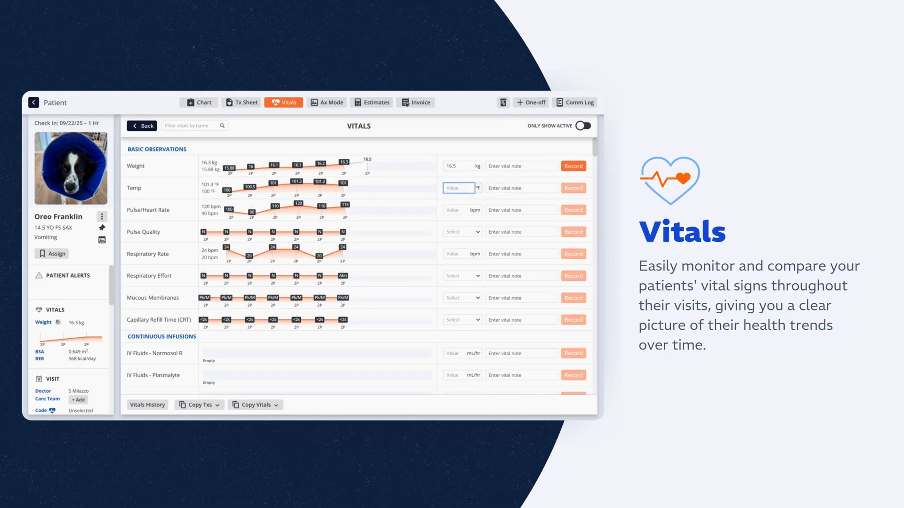
Record a temperature of 101.5 °F on Oreo Franklin's vitals.
type("101.5")
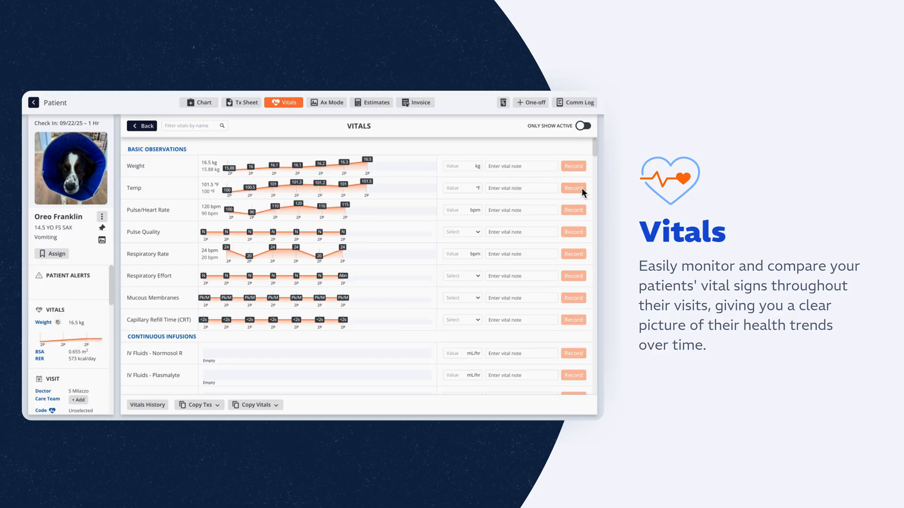
left_click(254, 404)
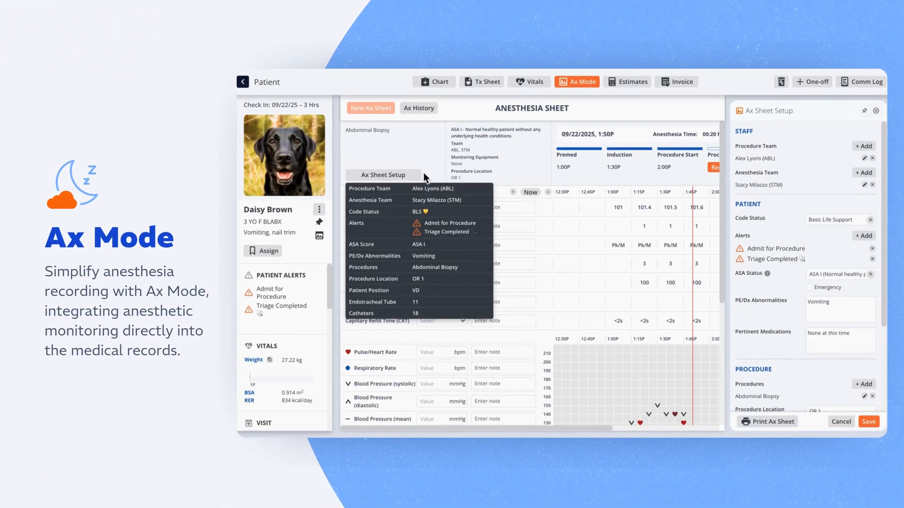
Close the Ax Sheet Setup panel and scroll down to the anesthesia monitoring graph.
left_click(875, 110)
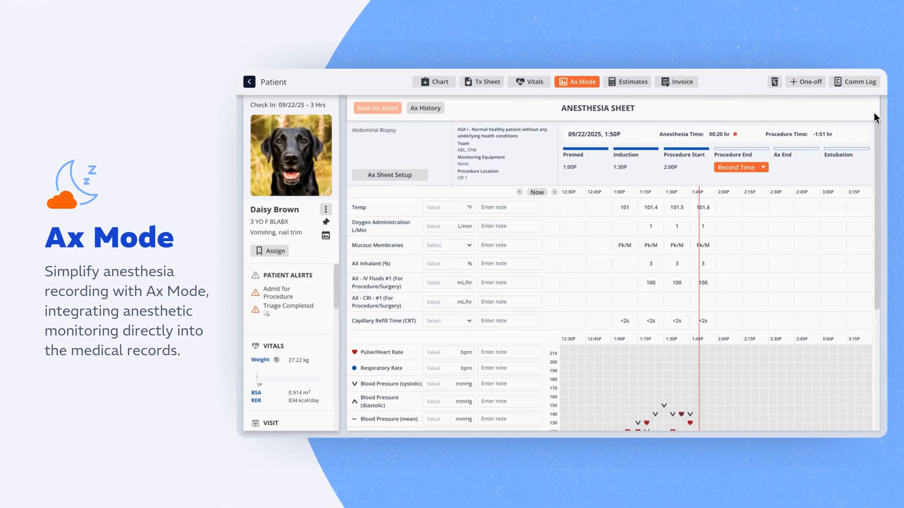
scroll("down", 3)
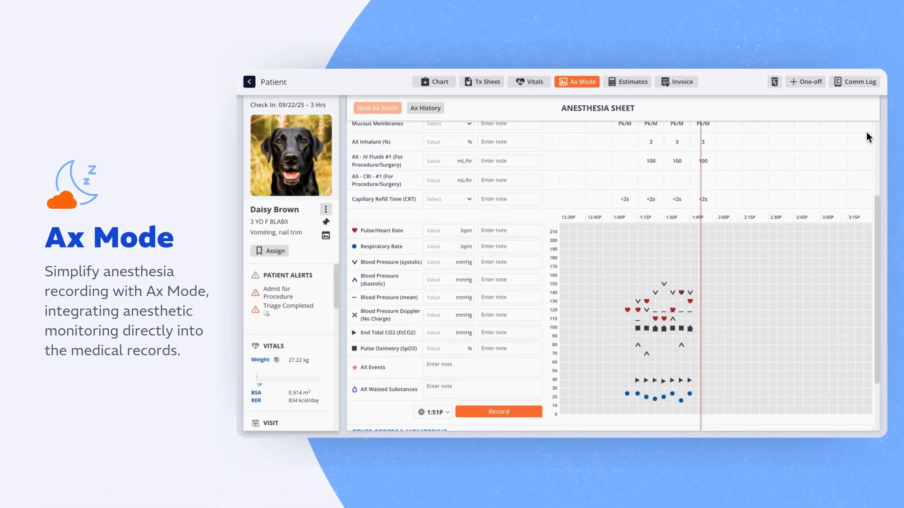
scroll("down", 3)
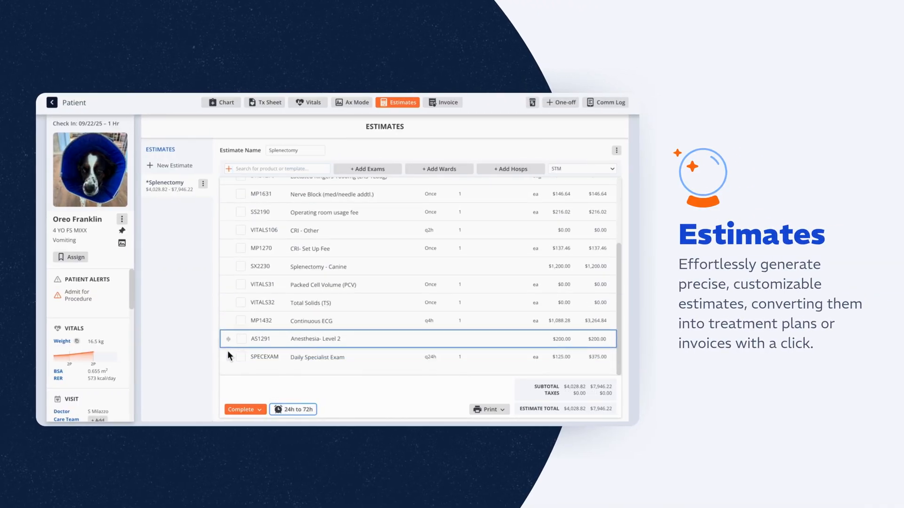
Sign and complete the Splenectomy estimate with the client's signature, then generate its treatment sheet.
left_click(241, 409)
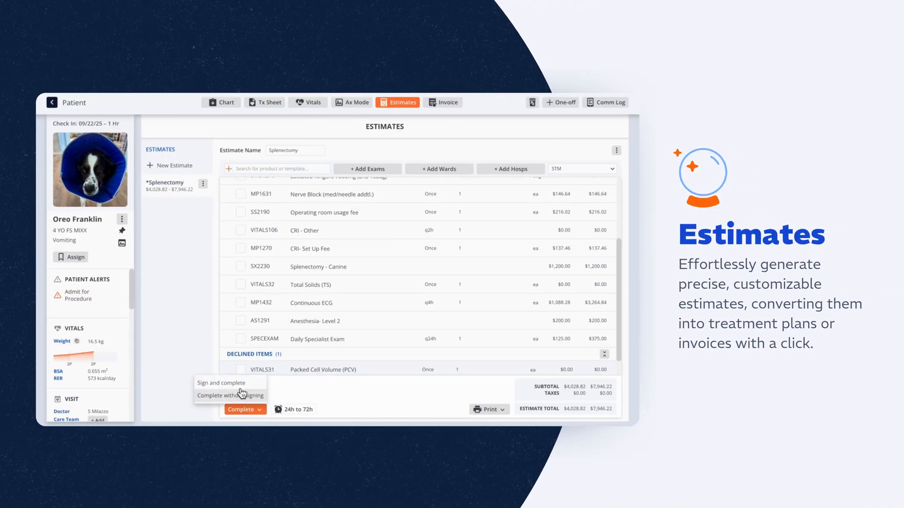
left_click(221, 382)
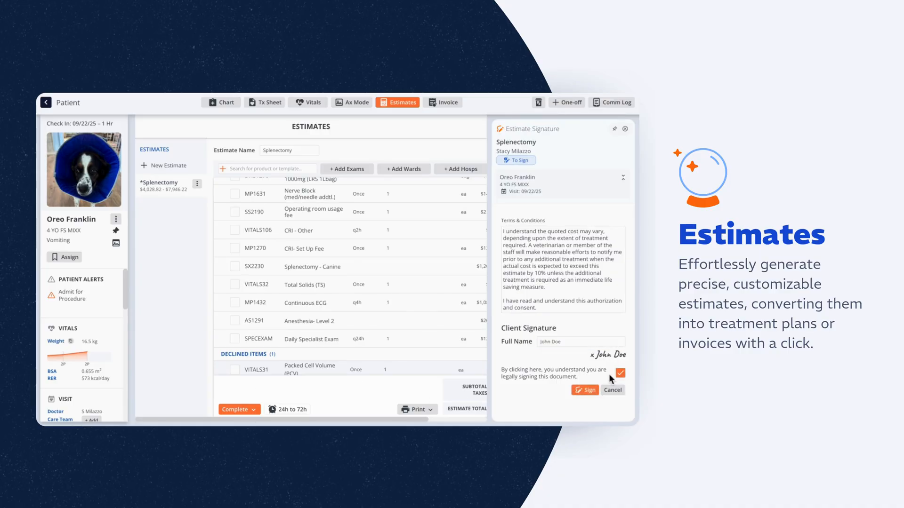
left_click(584, 390)
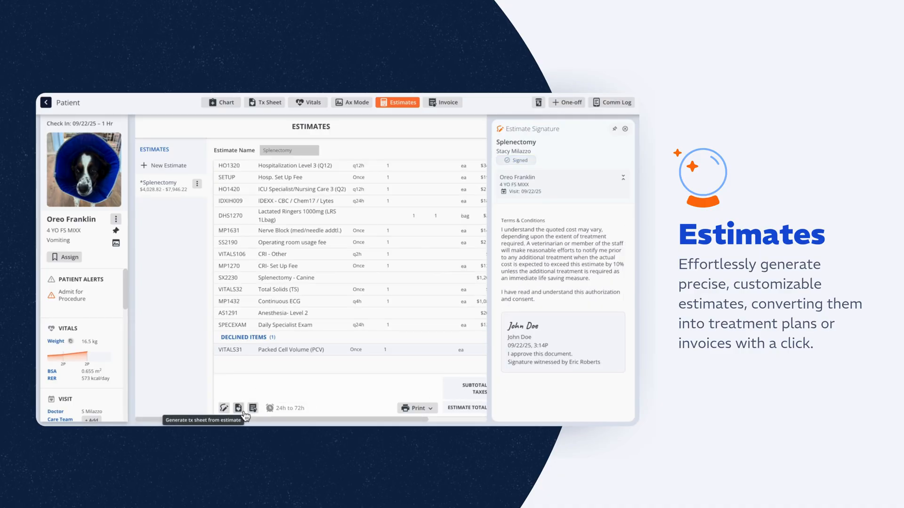
left_click(238, 408)
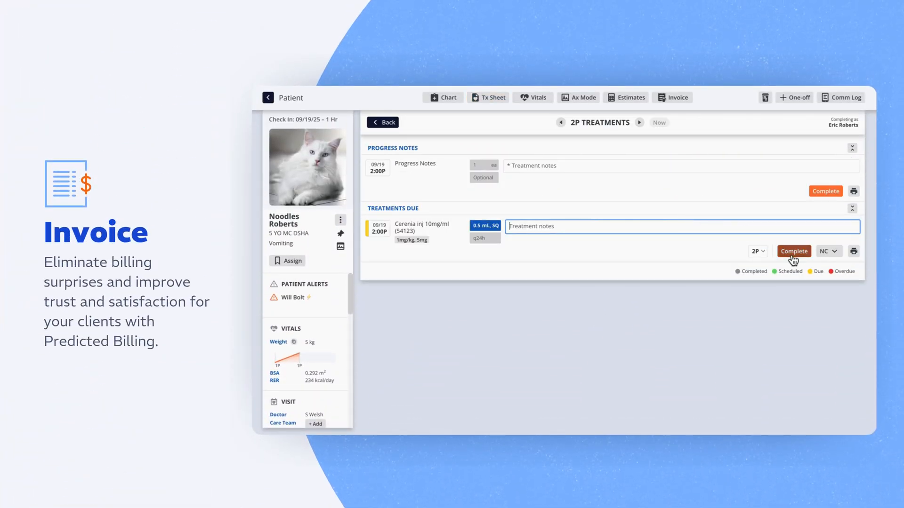
Complete the due 2 PM Cerenia injection so it moves to order history.
left_click(793, 251)
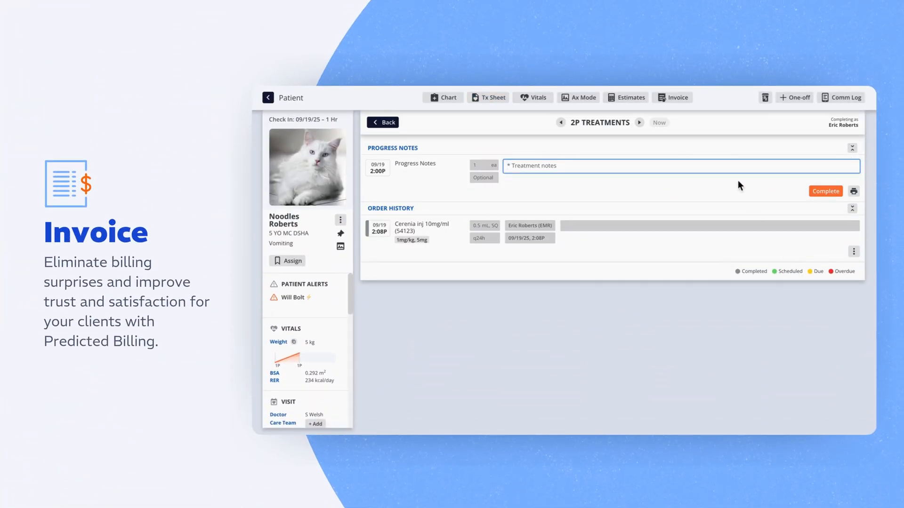
left_click(672, 97)
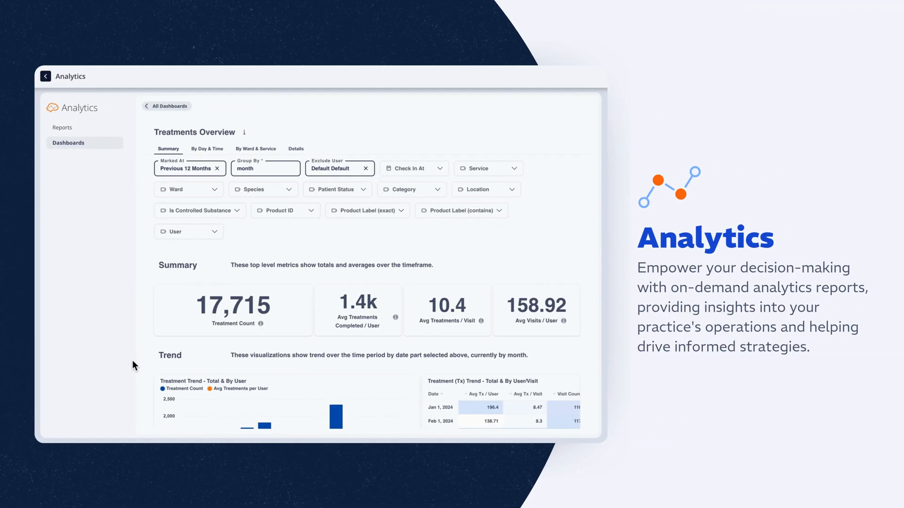
Switch Treatments Overview analytics to the By Day & Time breakdown.
scroll("down", 3)
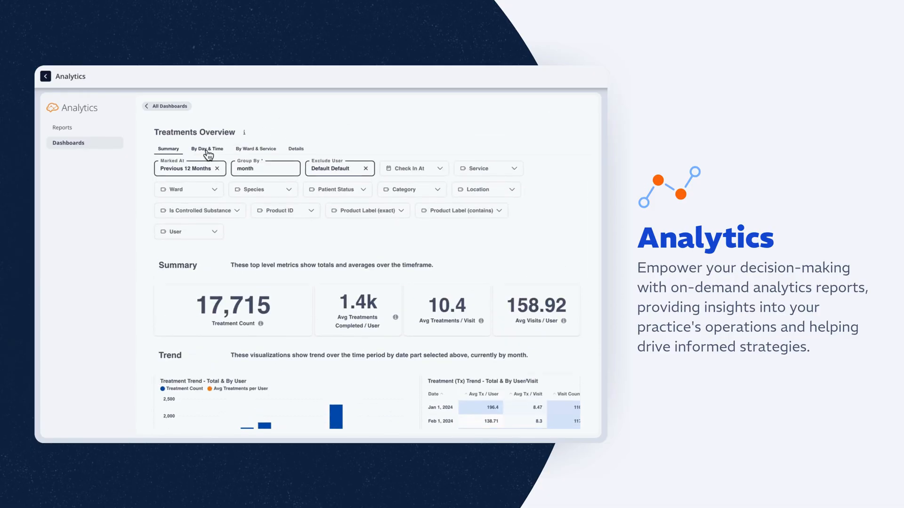
left_click(207, 149)
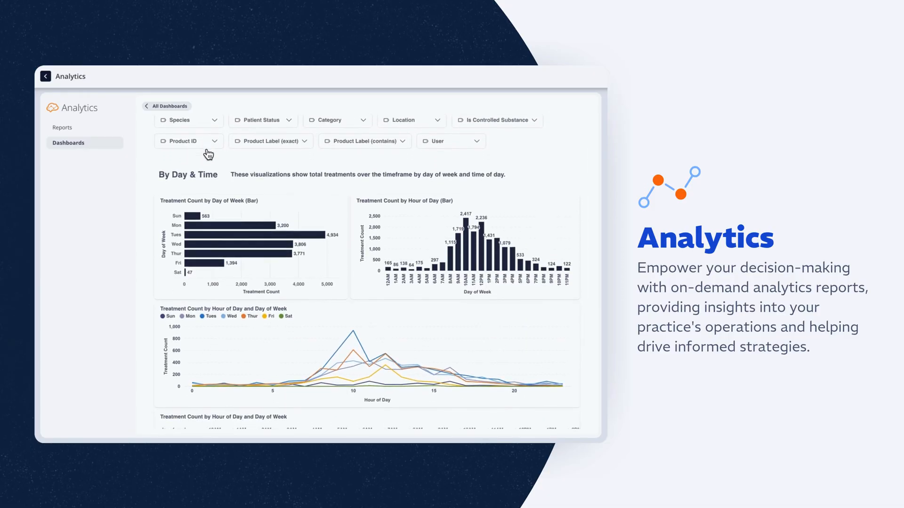